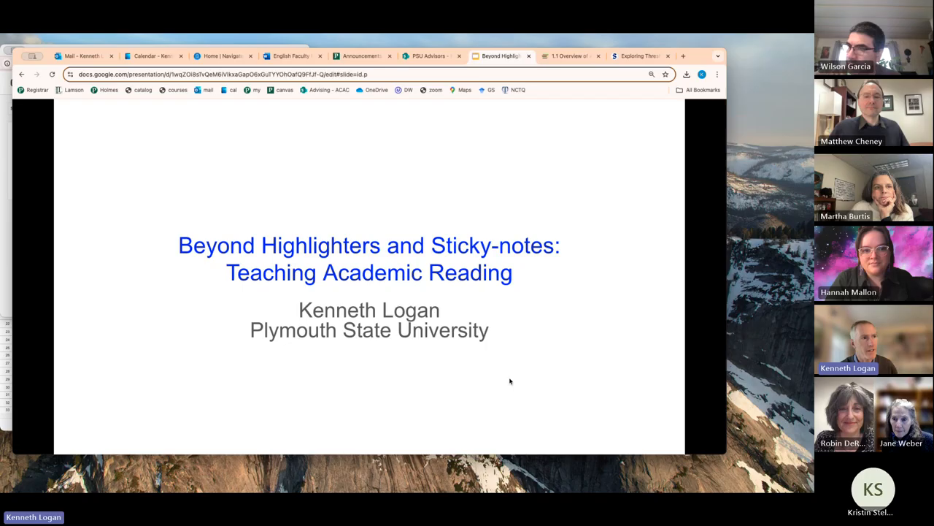
# Advance from the title slide to the Quick introduction slide
pyautogui.press('Right')
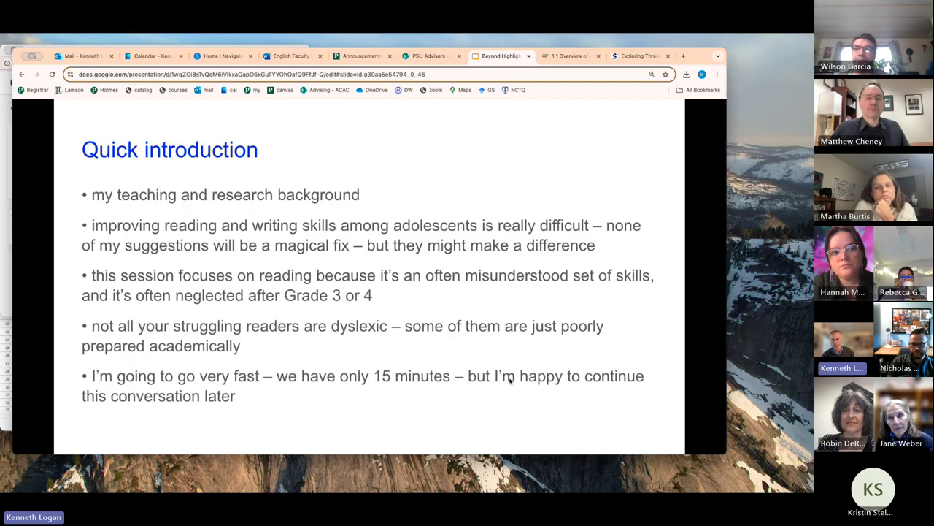
# Step through the Attacking multisyllabic words slide to reach Modeling sentence reading
pyautogui.press('Right')
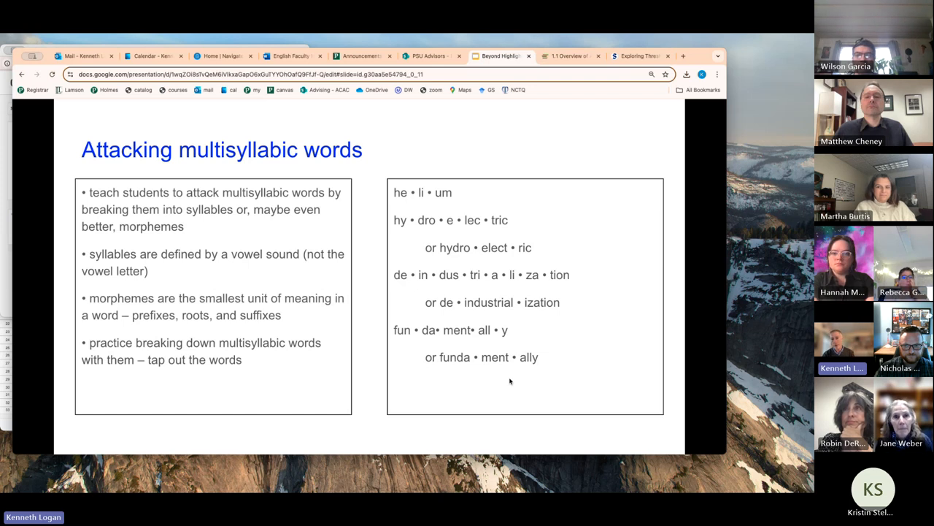
pyautogui.press('Right')
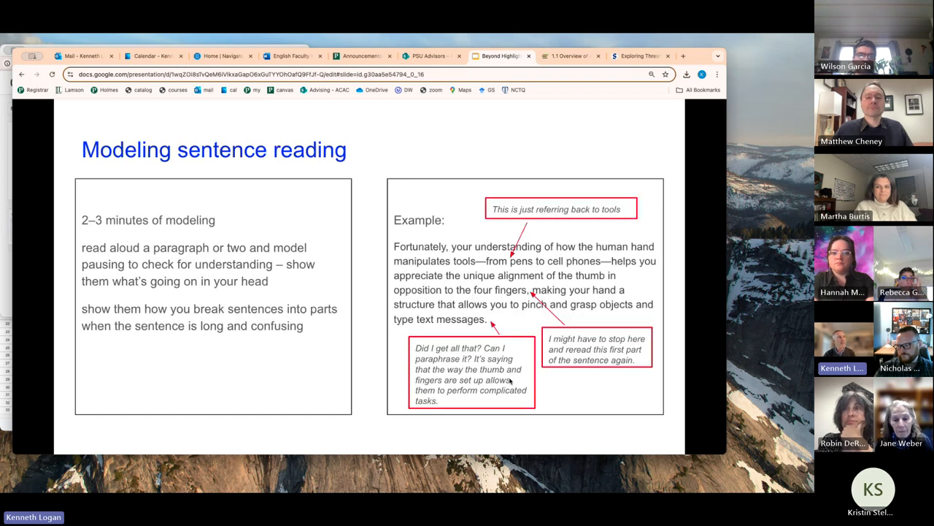